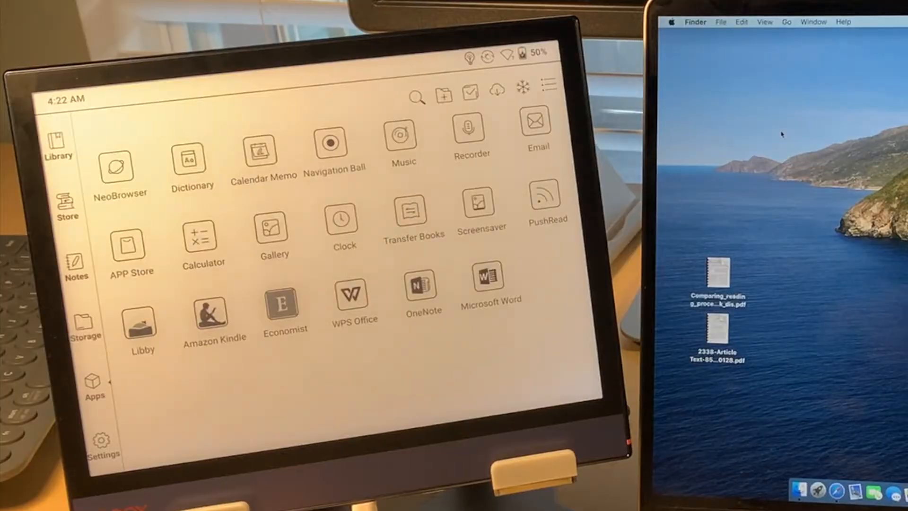
Step: Launch the Transfer Books app from the e-reader's Apps screen
{"action": "left_click", "coordinate": [410, 208]}
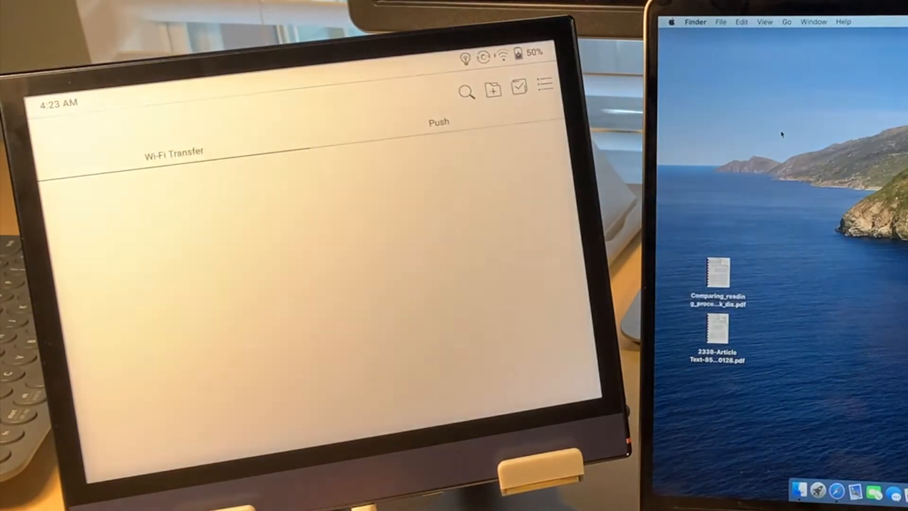
Step: Start the Wi-Fi Transfer server on the e-reader to show its address
{"action": "left_click", "coordinate": [172, 151]}
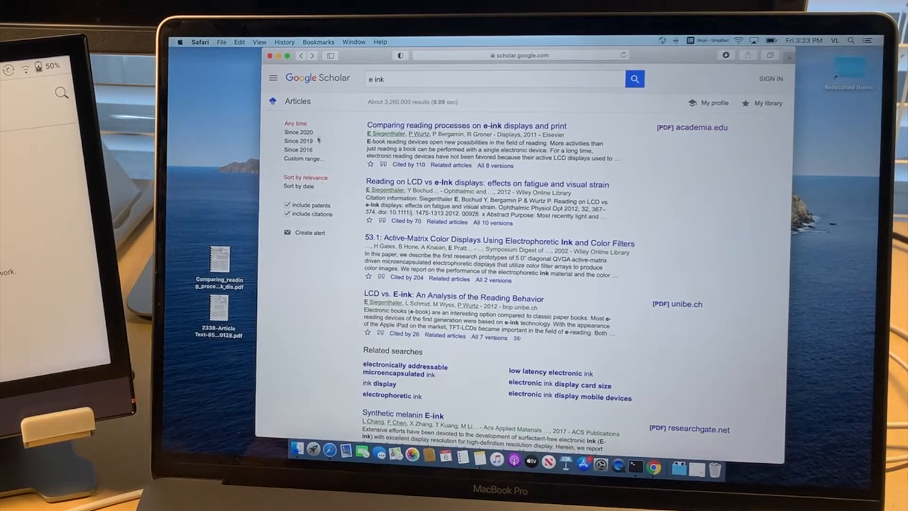
Step: Select and preview the downloaded reading-processes PDF on the desktop
{"action": "left_click", "coordinate": [219, 259]}
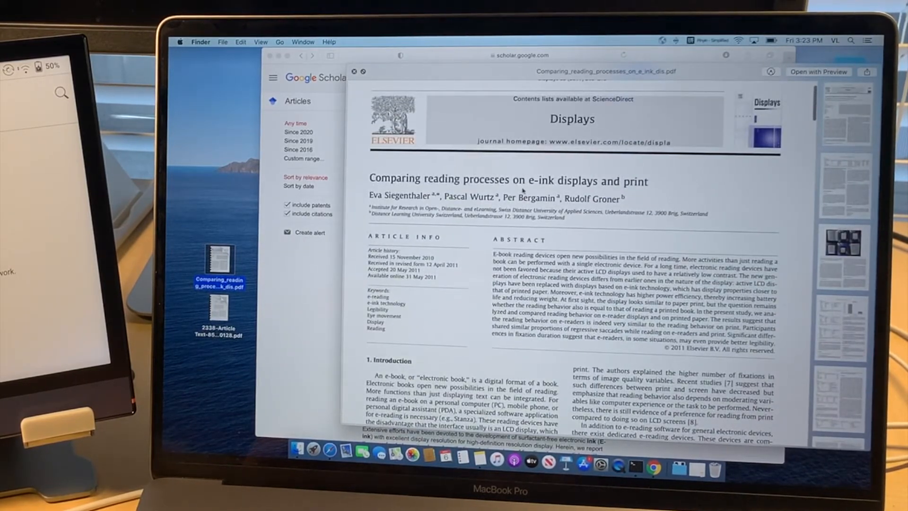
{"action": "mouse_move", "coordinate": [462, 117]}
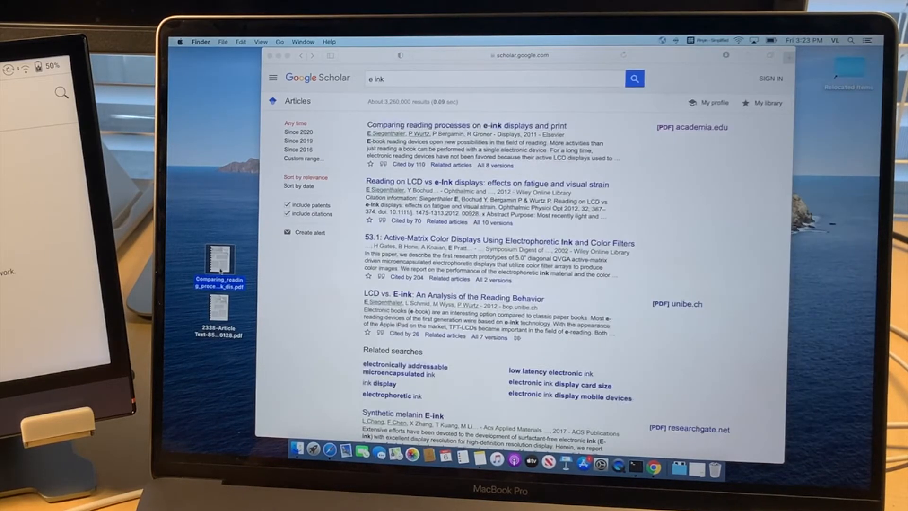
{"action": "double_click", "coordinate": [219, 305]}
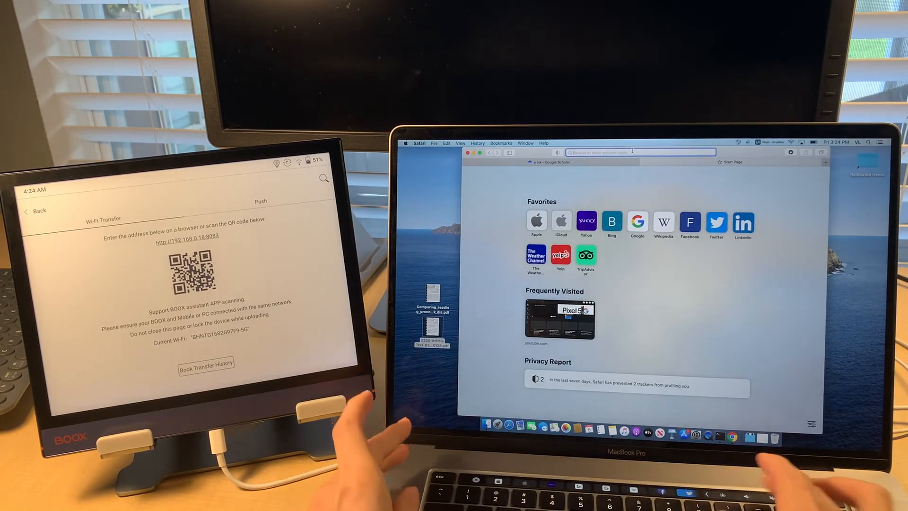
Step: Go to 192.168.0.12:8083 in Safari's new tab
{"action": "type", "text": "192.168.0.12:8083"}
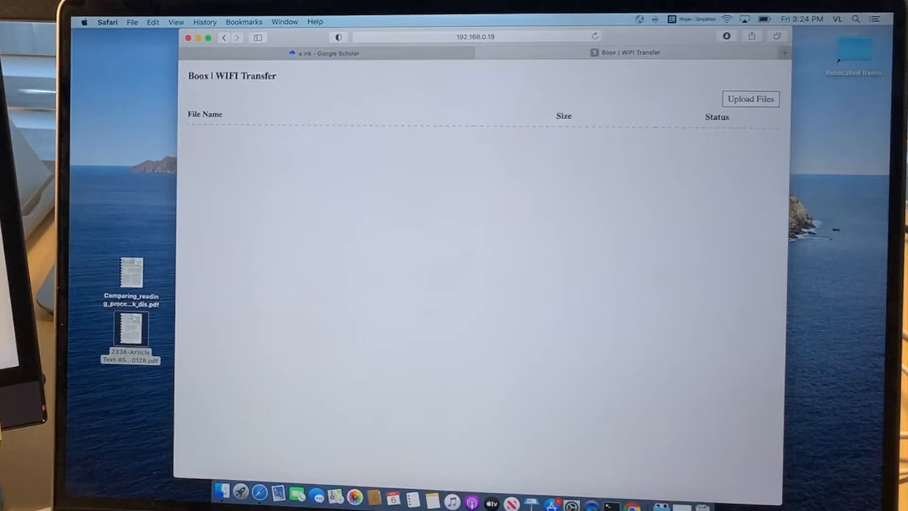
{"action": "mouse_move", "coordinate": [305, 87]}
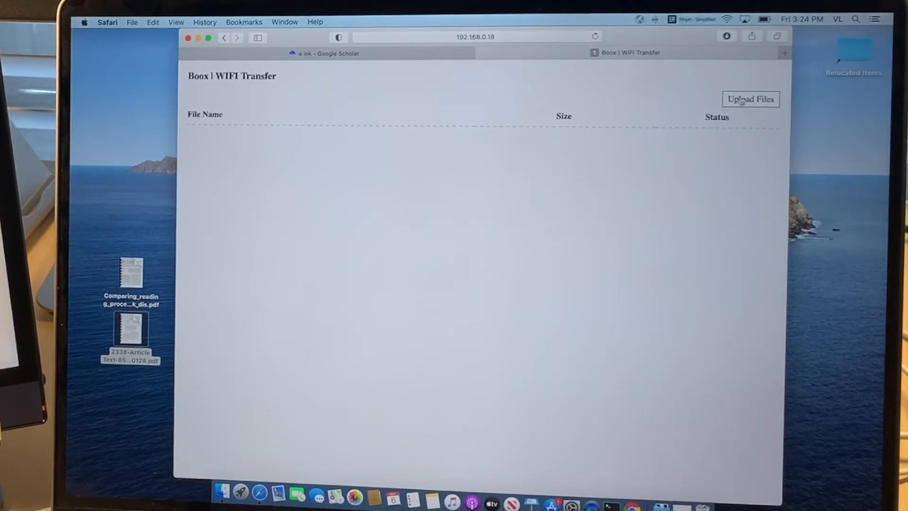
Step: Upload both Desktop PDFs through Upload Files on the transfer page
{"action": "left_click", "coordinate": [751, 98]}
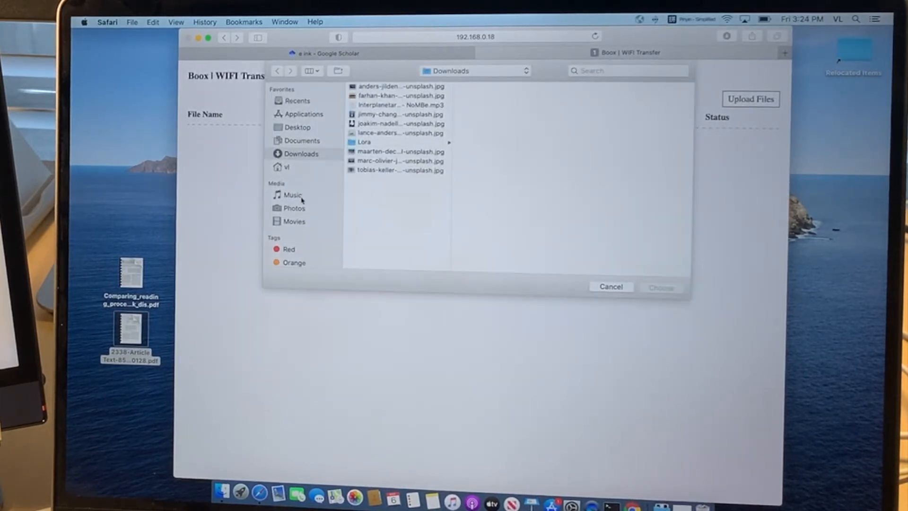
{"action": "mouse_move", "coordinate": [128, 253]}
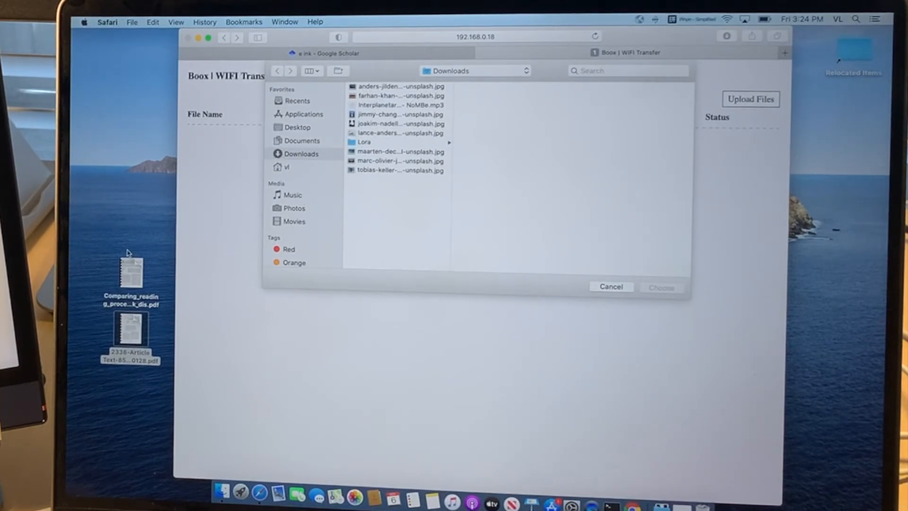
{"action": "mouse_move", "coordinate": [199, 229]}
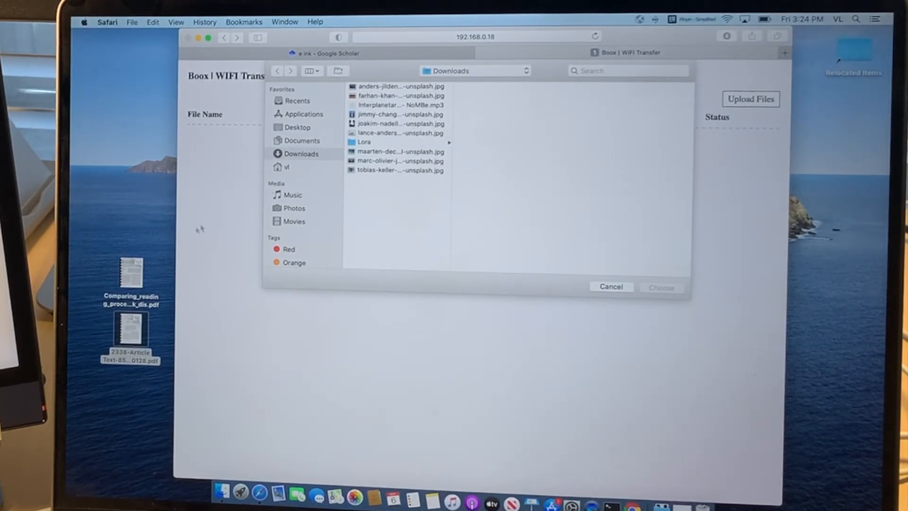
{"action": "left_click", "coordinate": [298, 128]}
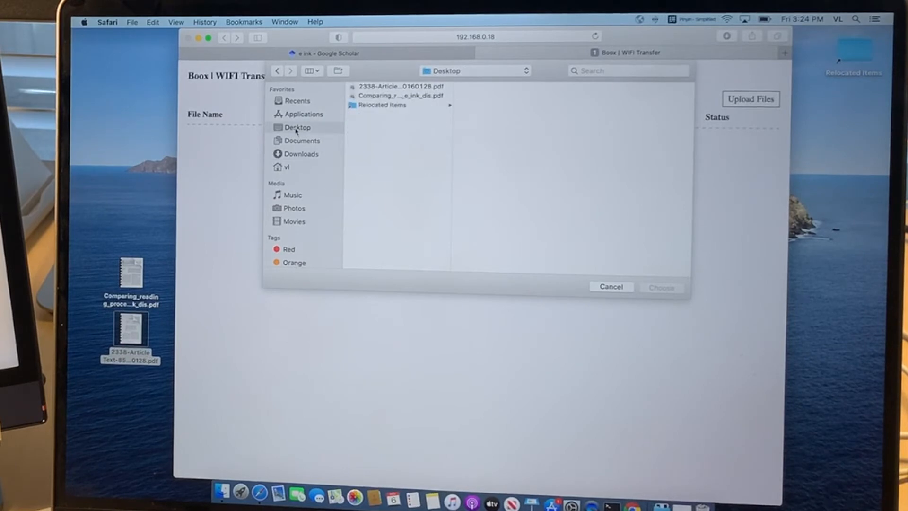
{"action": "left_click", "coordinate": [399, 86]}
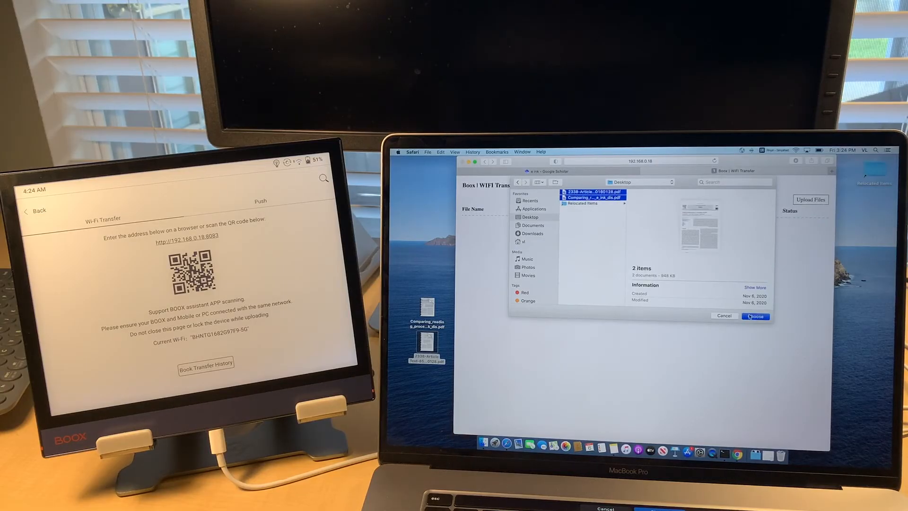
{"action": "left_click", "coordinate": [756, 315]}
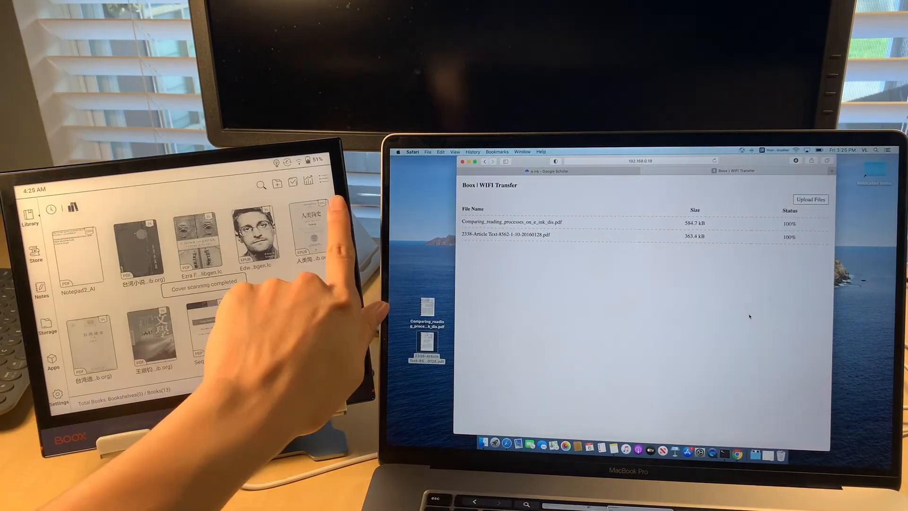
Step: Run Refresh Library from the library menu and confirm with OK
{"action": "left_click", "coordinate": [323, 181]}
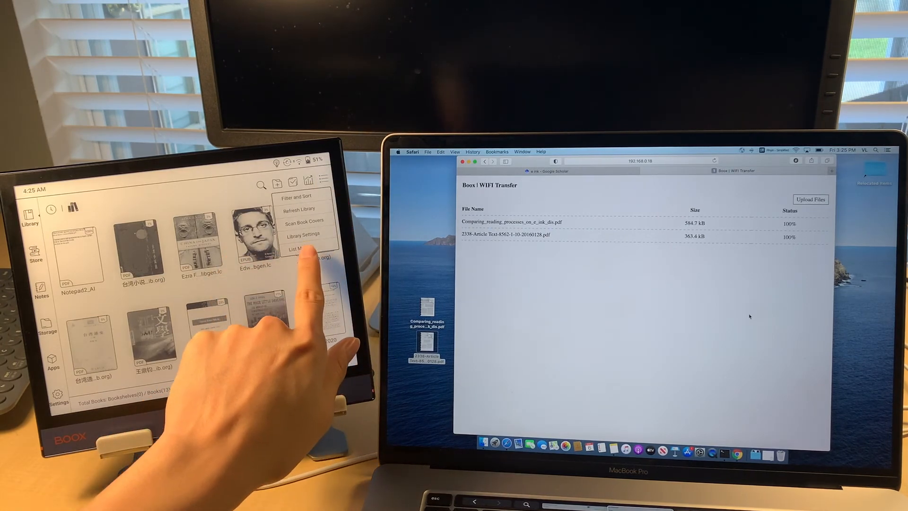
{"action": "left_click", "coordinate": [300, 210]}
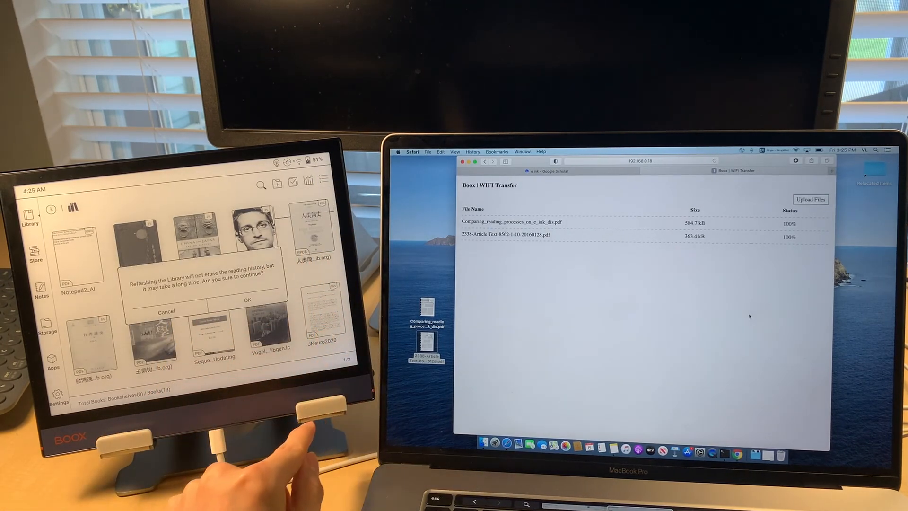
{"action": "left_click", "coordinate": [248, 299]}
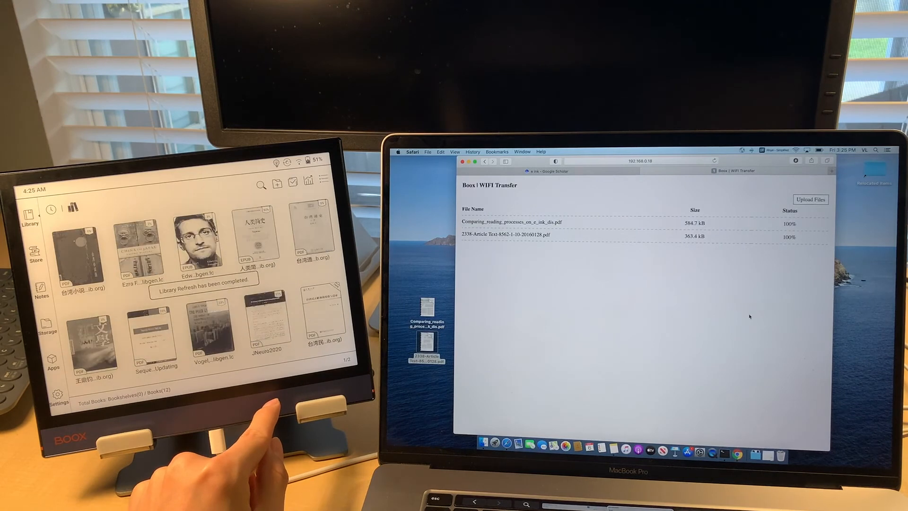